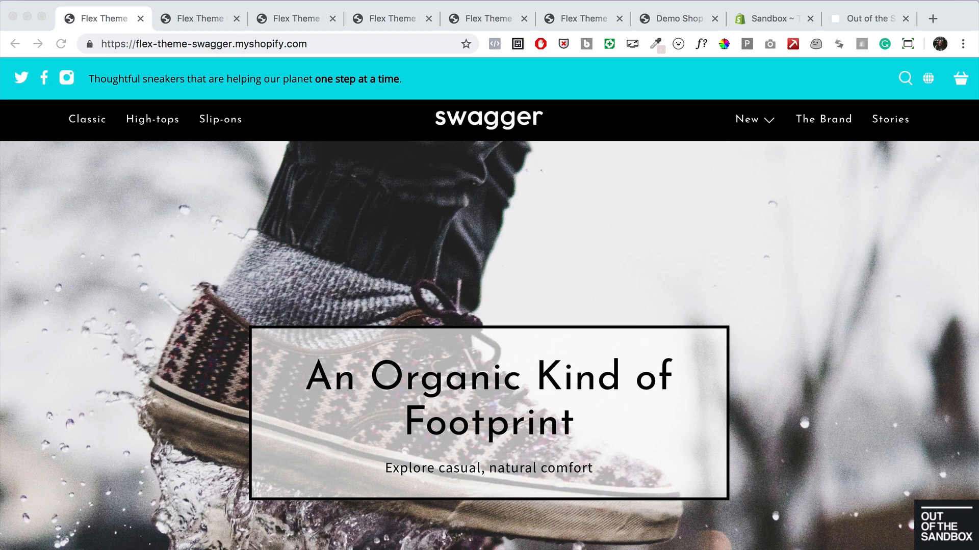
# View the Glow, Studio, Emporium and Luxe demo shops in turn, ending on the Demo Shop Image Download page.
pyautogui.click(199, 18)
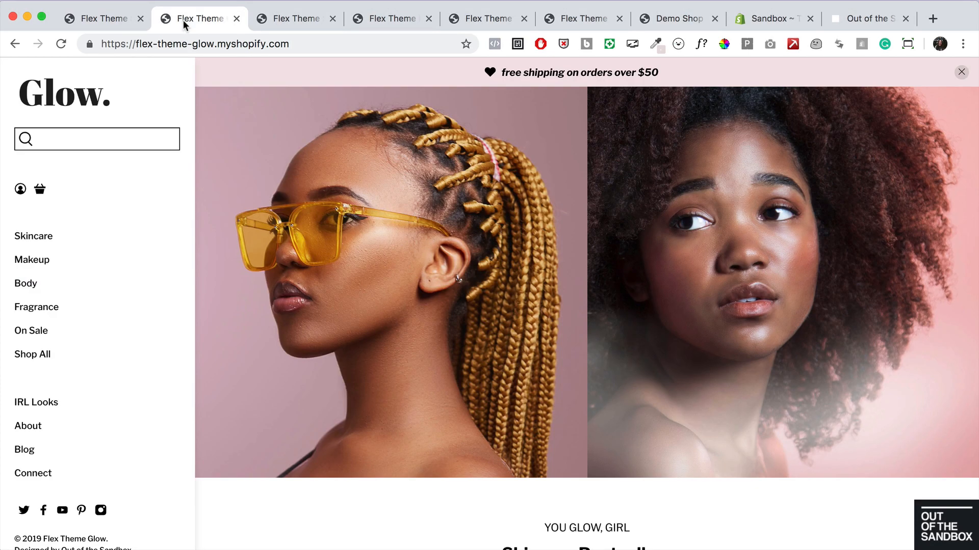
pyautogui.click(294, 19)
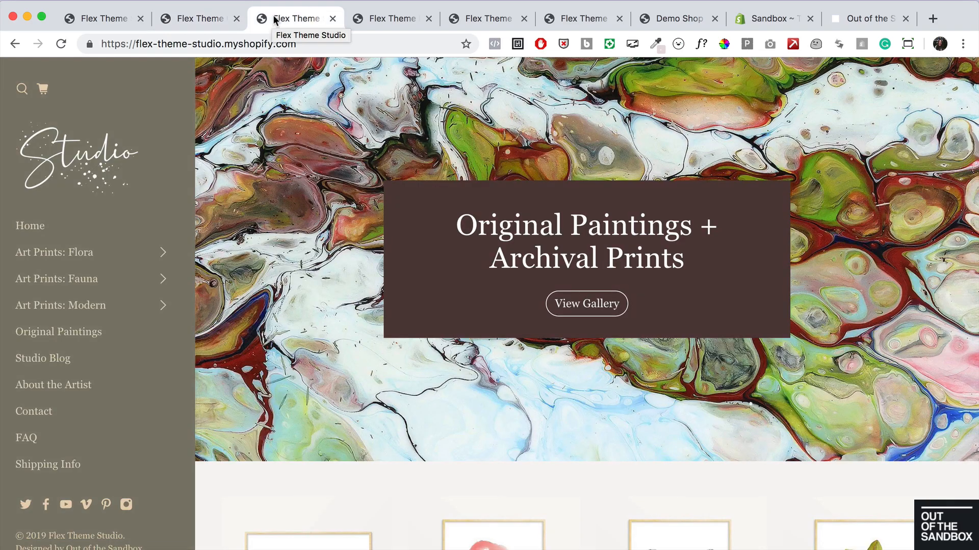
pyautogui.moveTo(359, 27)
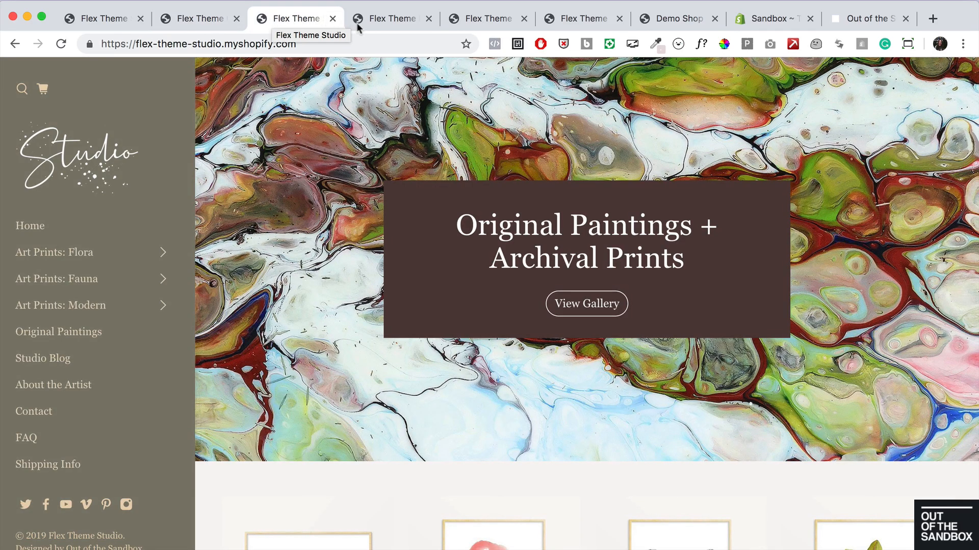
pyautogui.click(390, 19)
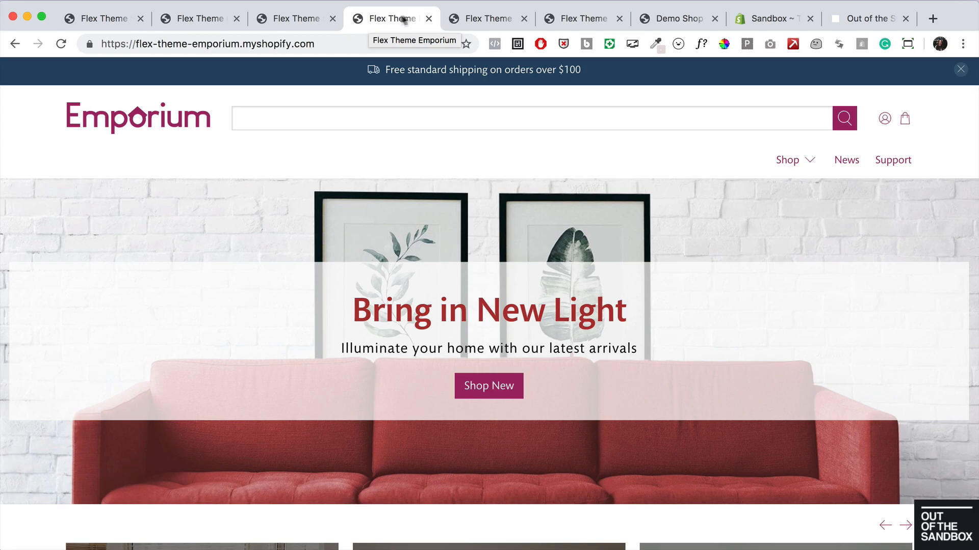
pyautogui.moveTo(457, 20)
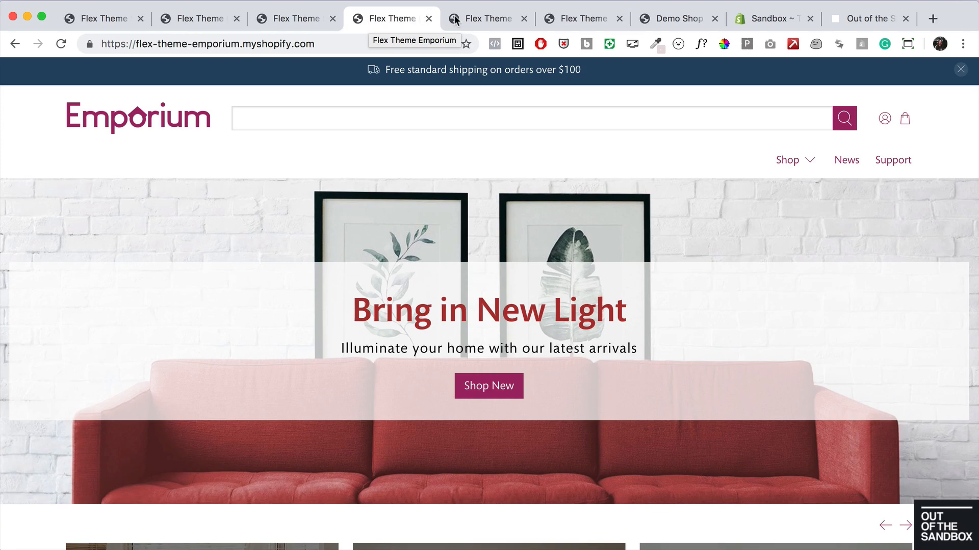
pyautogui.click(487, 18)
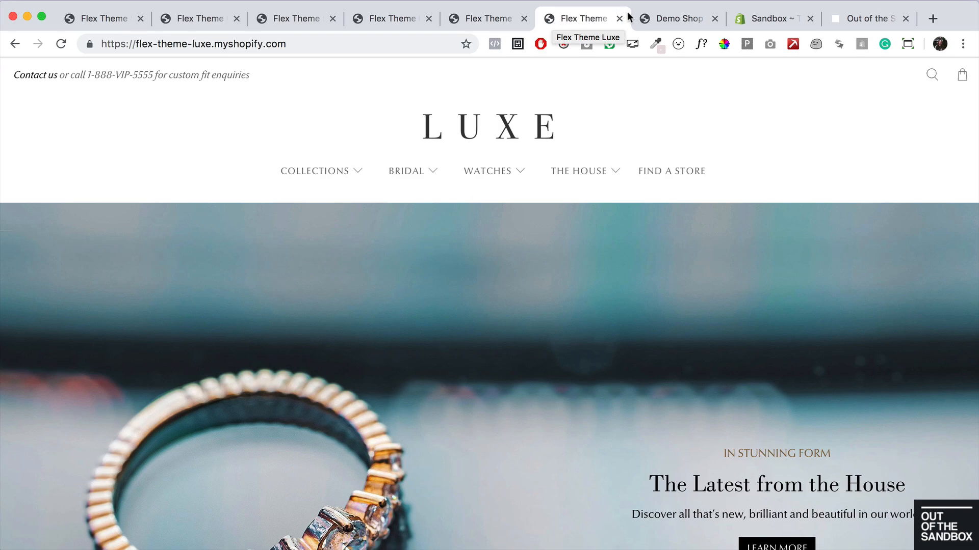
pyautogui.click(674, 19)
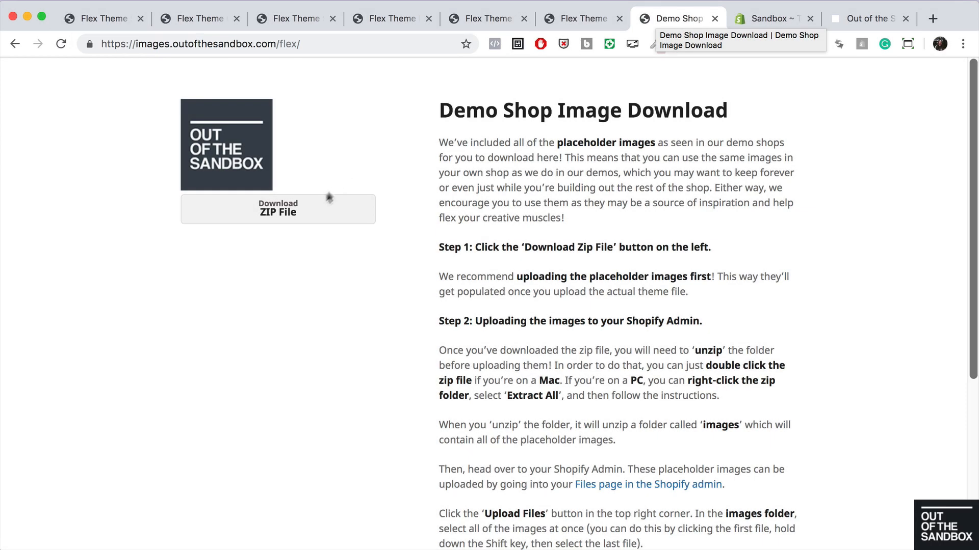
# Download images.zip, unpack it and check the images folder contents such as the Glow banners.
pyautogui.click(277, 209)
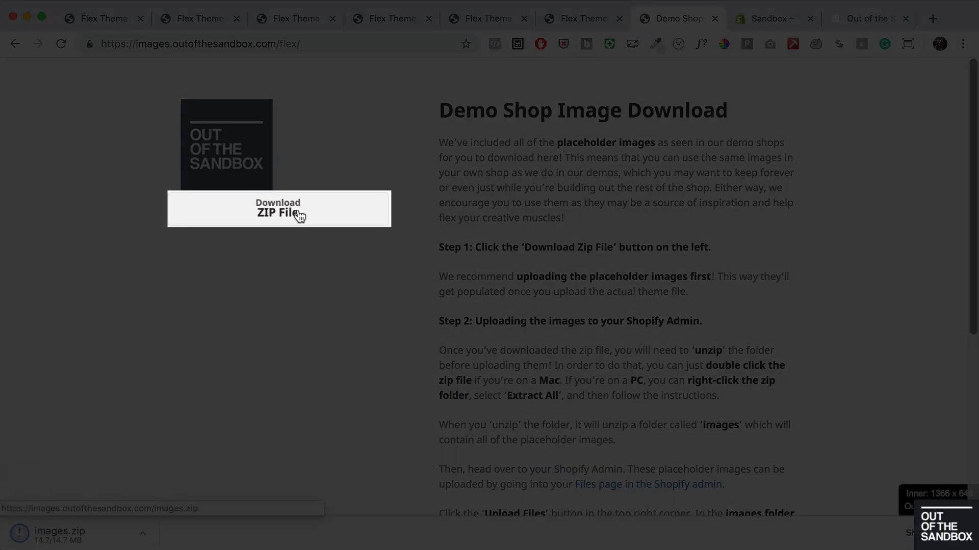
pyautogui.click(277, 209)
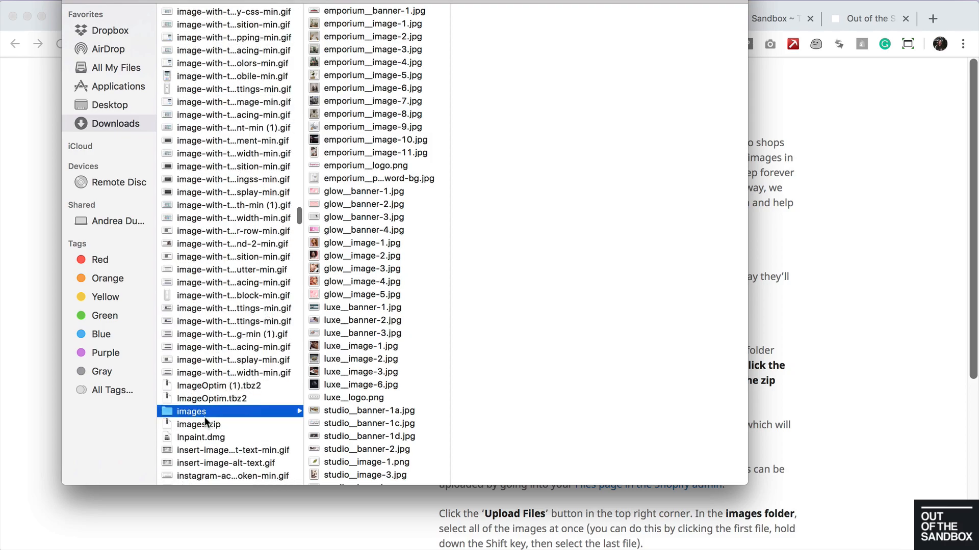
pyautogui.click(364, 204)
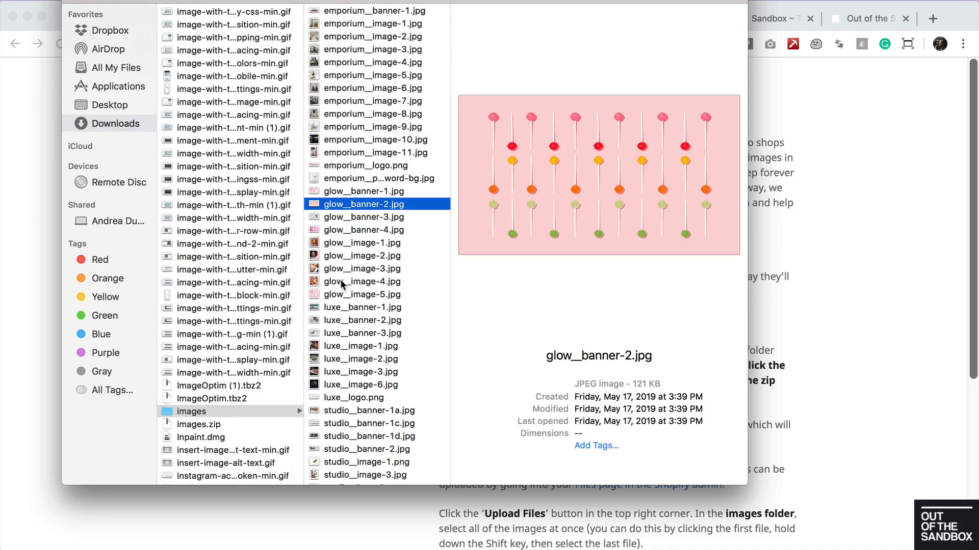
pyautogui.click(373, 126)
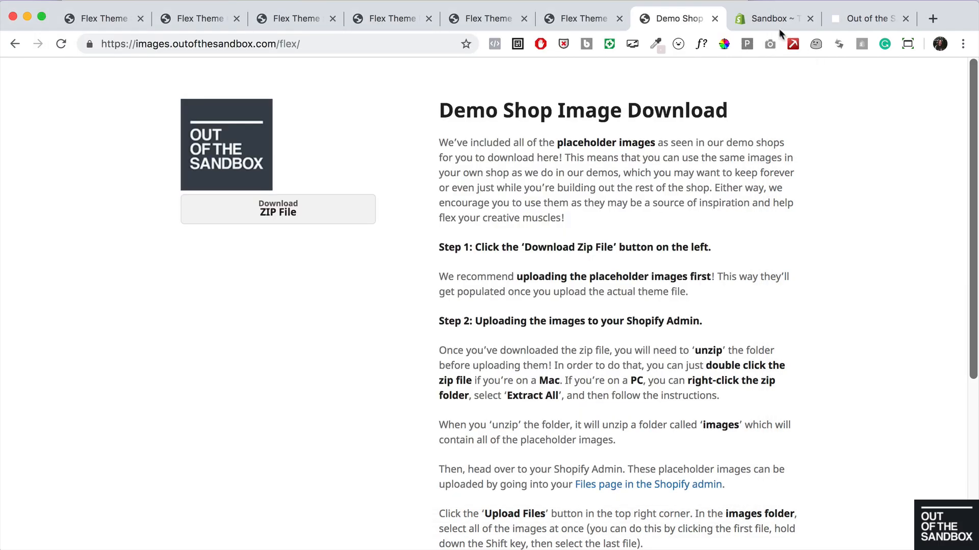
# Go from the Sandbox admin Themes page to Settings > Files.
pyautogui.click(772, 18)
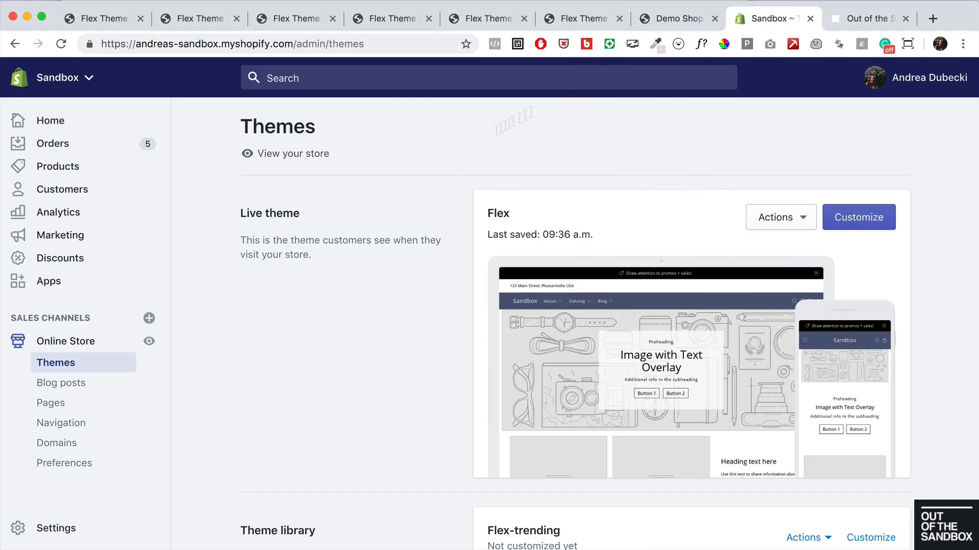
pyautogui.click(56, 528)
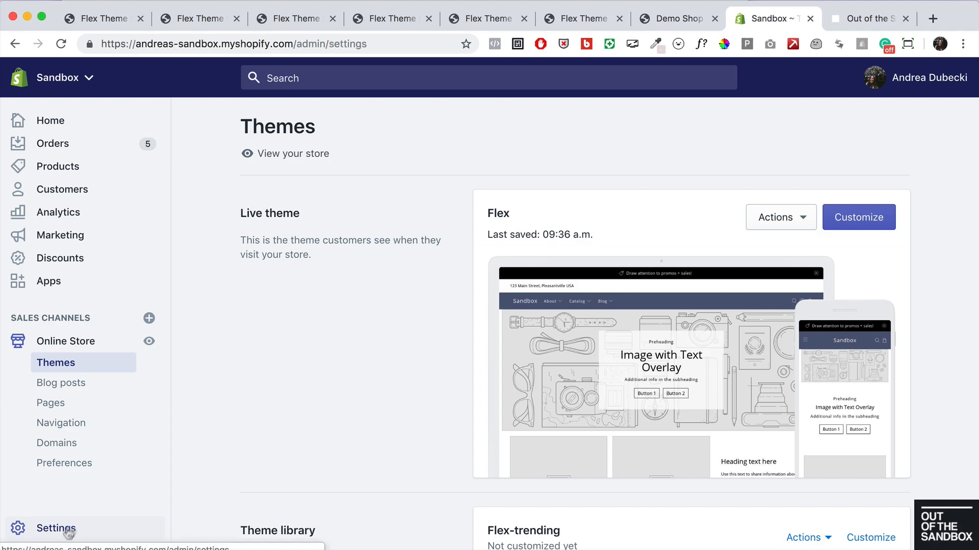
pyautogui.click(55, 528)
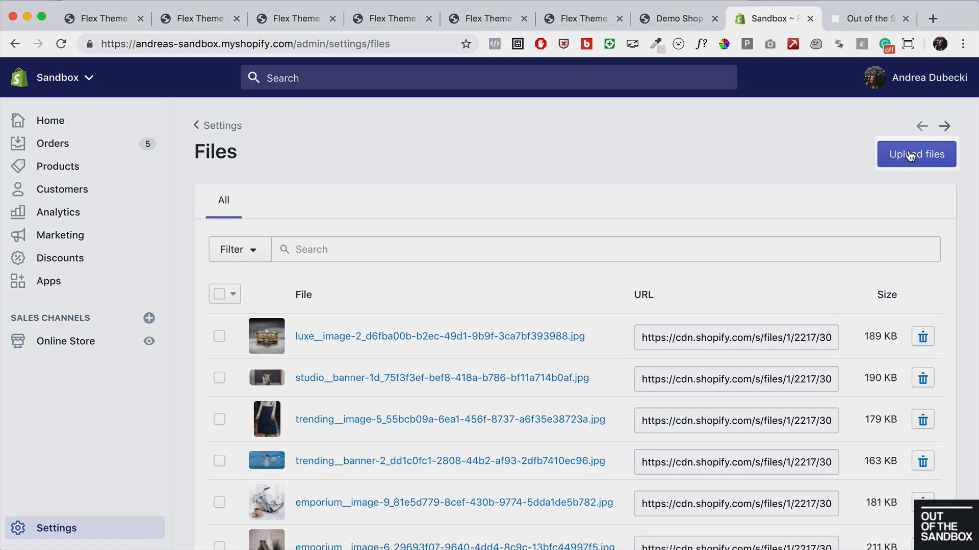
# Upload every image from the images folder to the store's Files.
pyautogui.click(915, 154)
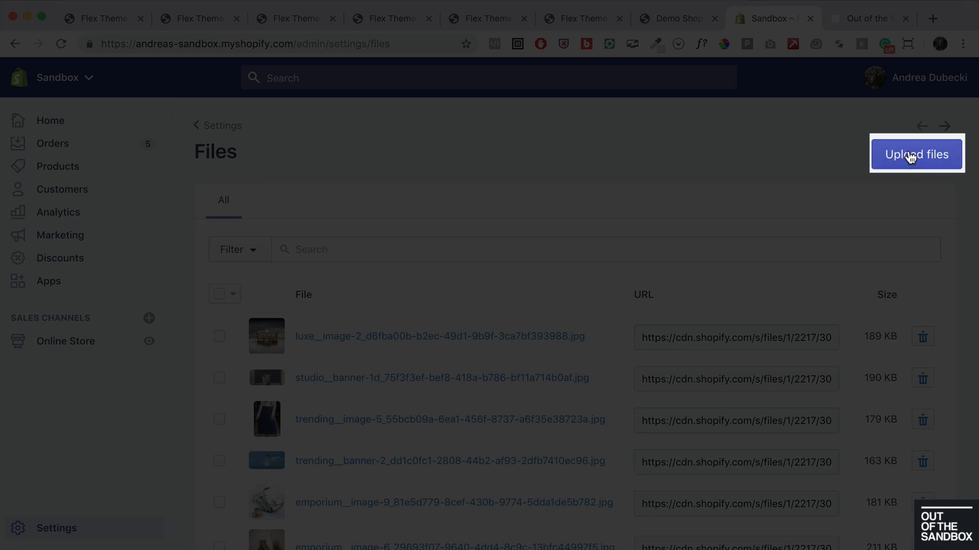
pyautogui.click(916, 154)
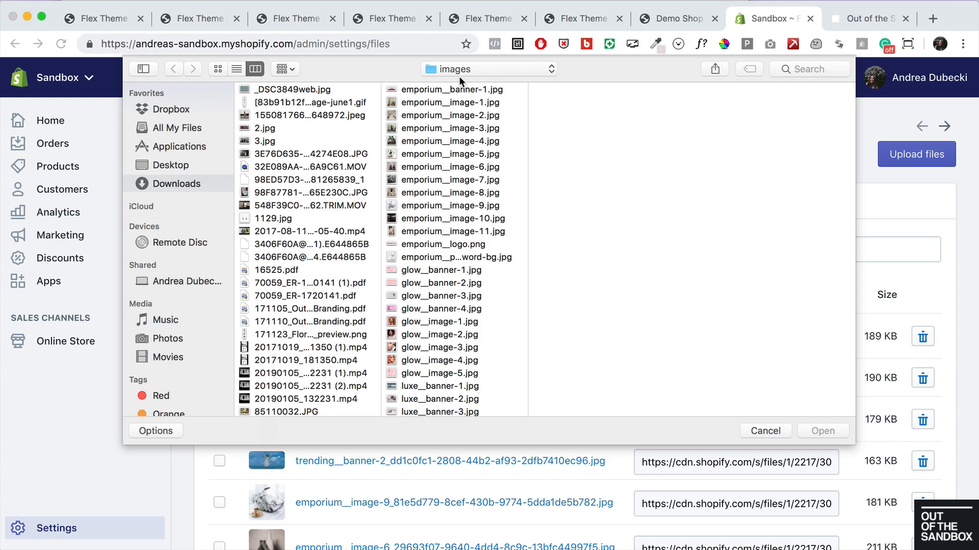
pyautogui.click(448, 90)
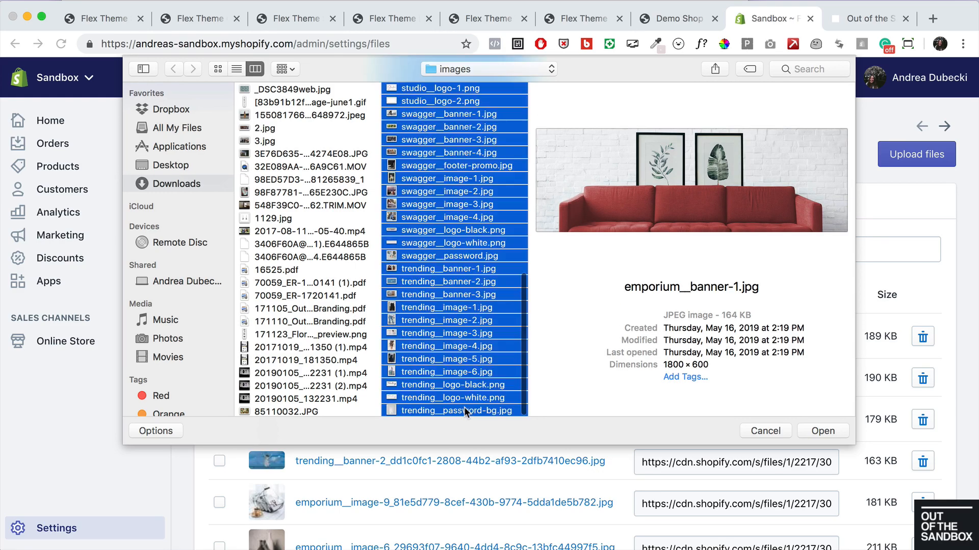
pyautogui.click(764, 431)
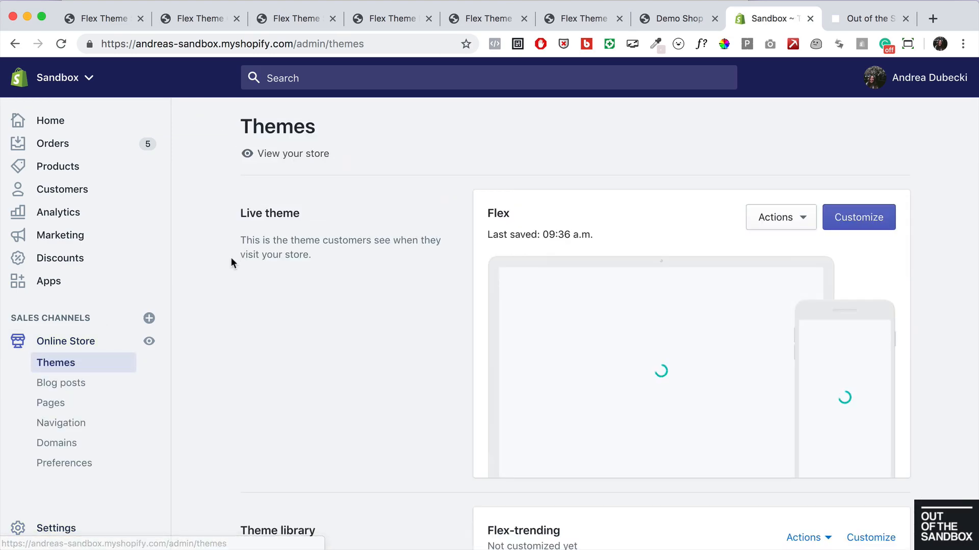
pyautogui.moveTo(357, 420)
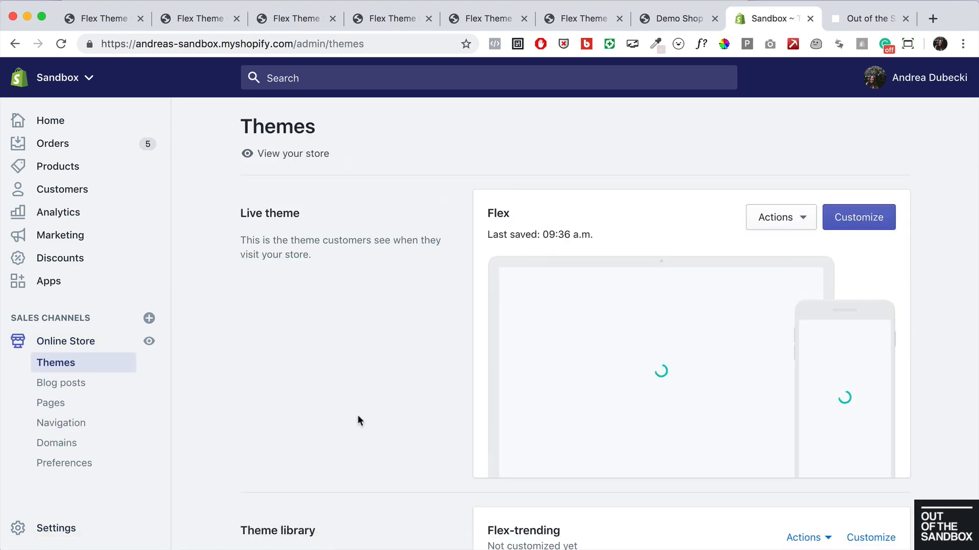
# Customize Flex-trending from the Theme library, scroll its home page preview, then return to Themes.
pyautogui.scroll(-3)
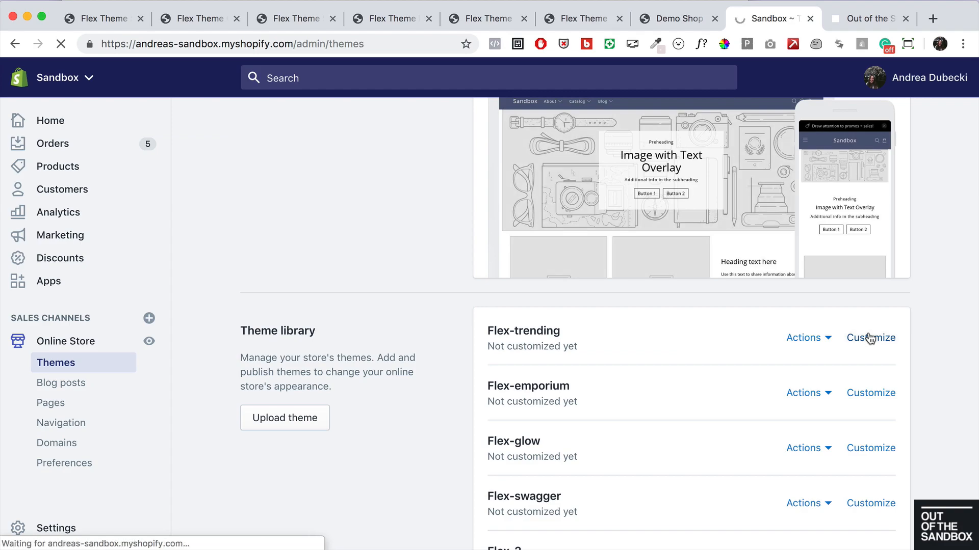
pyautogui.click(869, 338)
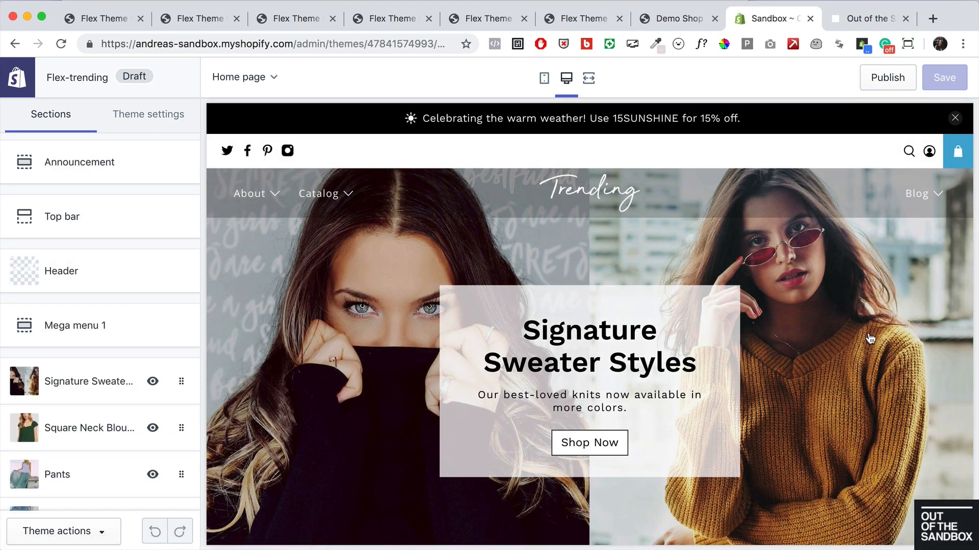
pyautogui.scroll(-3)
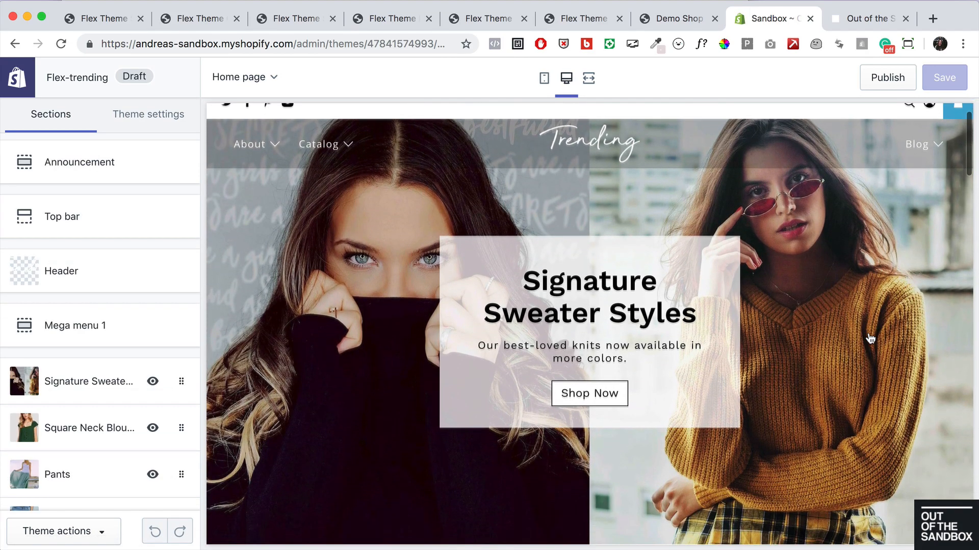
pyautogui.scroll(-3)
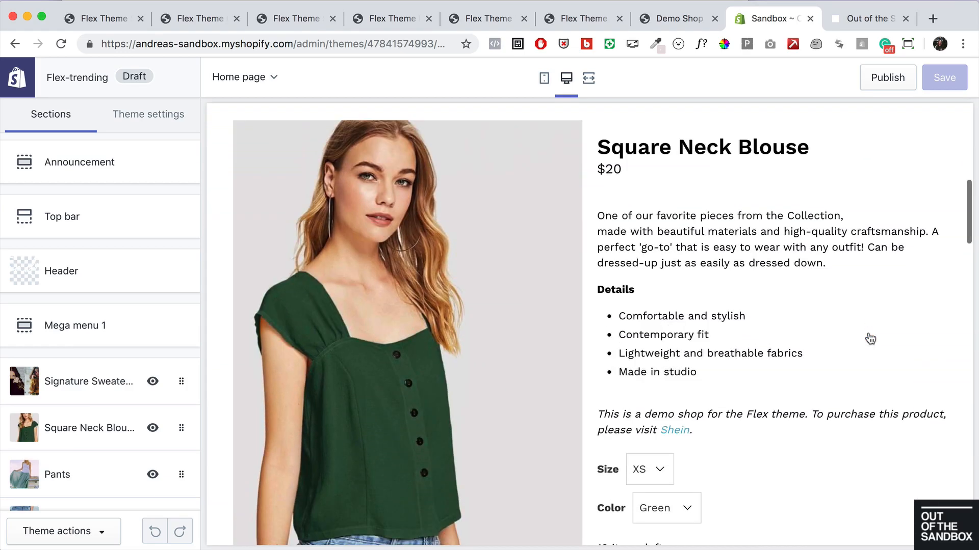
pyautogui.click(15, 44)
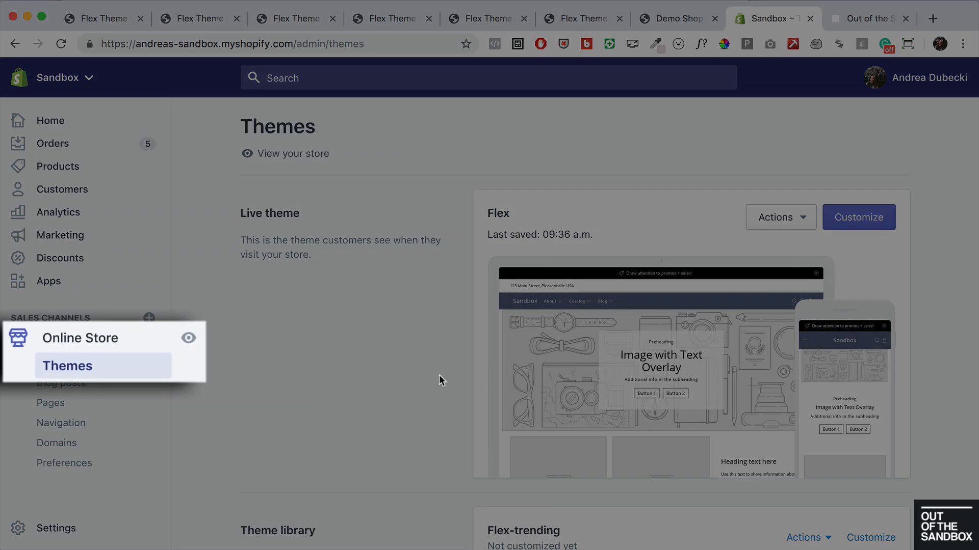
# Customize Flex-emporium, scroll its home page preview, then switch to the Out of the Sandbox Theme Help Center.
pyautogui.scroll(-3)
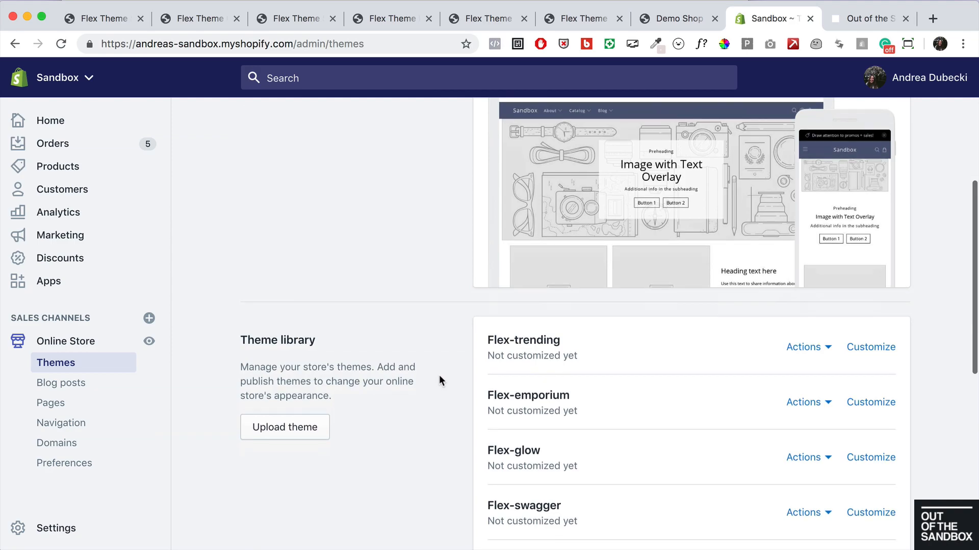
pyautogui.moveTo(871, 402)
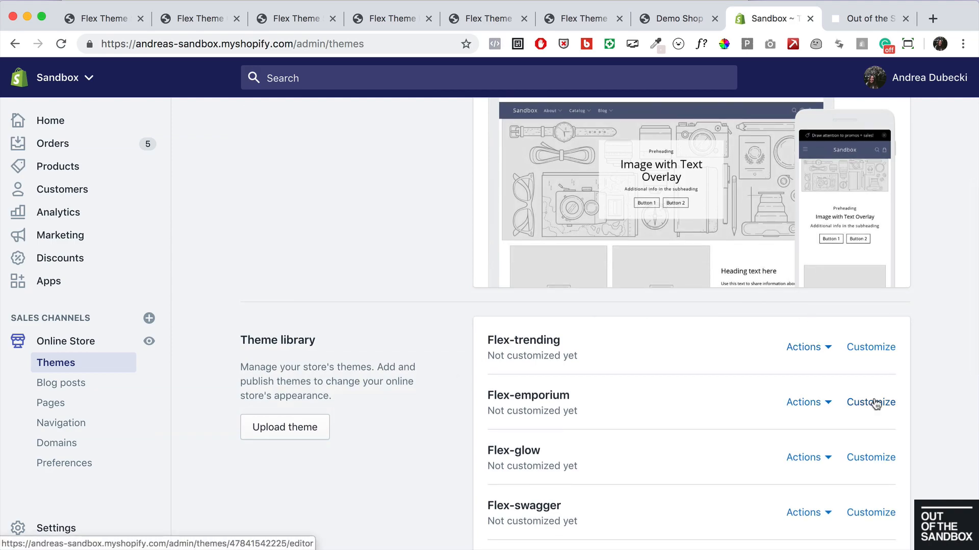
pyautogui.click(870, 401)
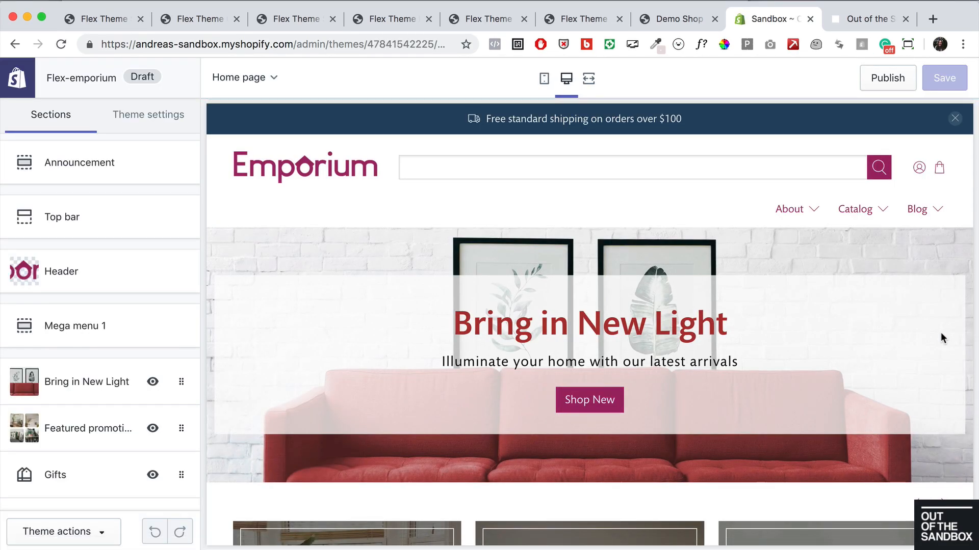
pyautogui.scroll(-3)
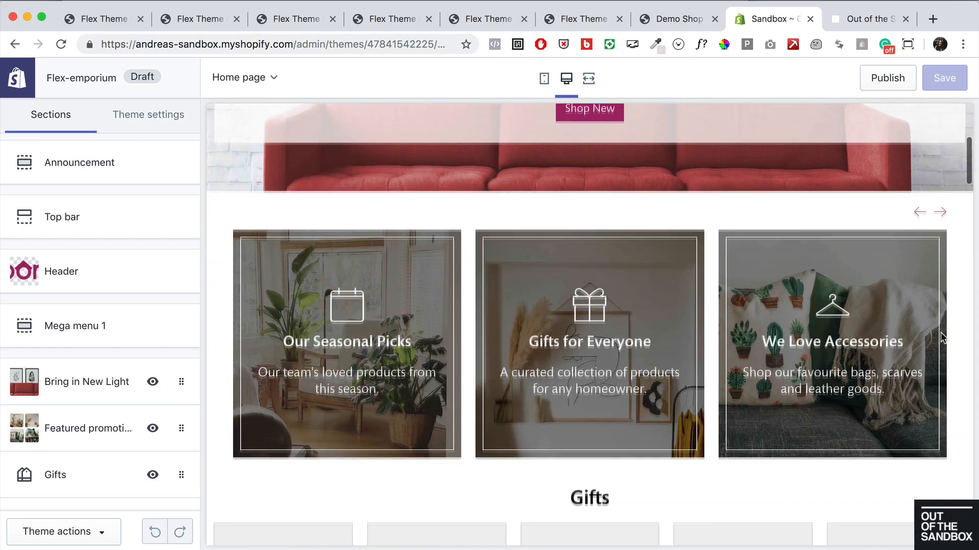
pyautogui.scroll(-3)
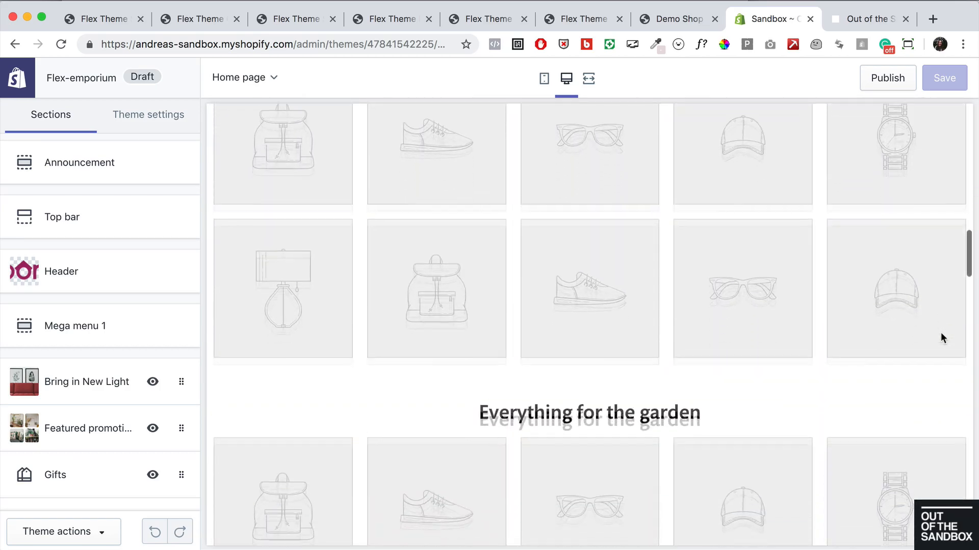
pyautogui.scroll(-3)
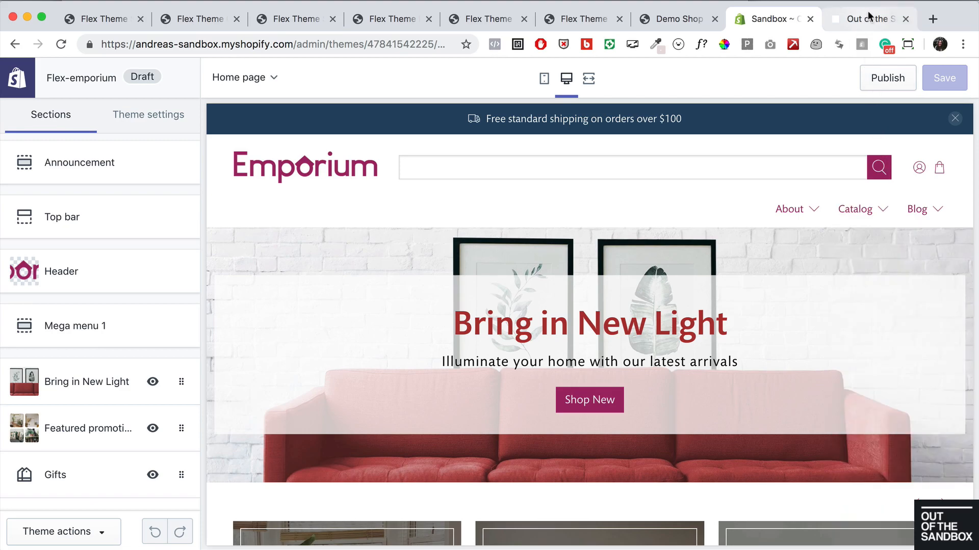
pyautogui.click(867, 19)
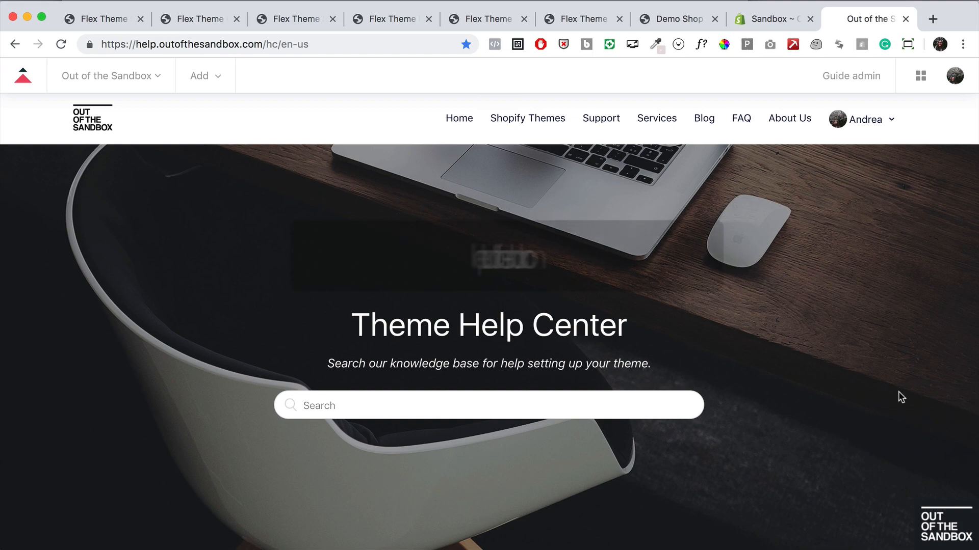